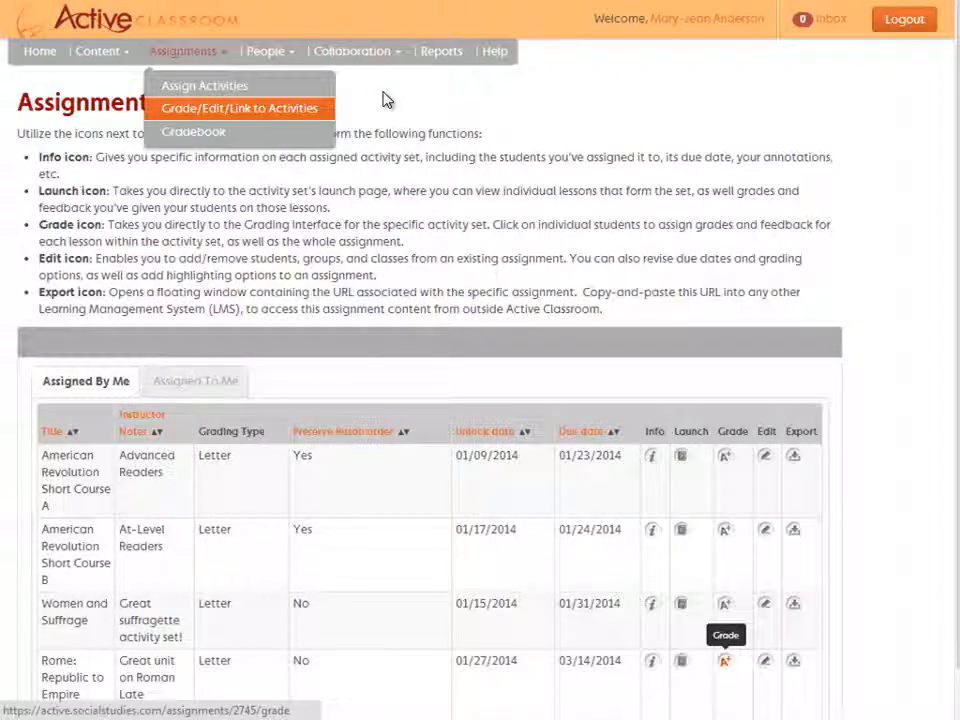
{"action": "mouse_move", "coordinate": [384, 110]}
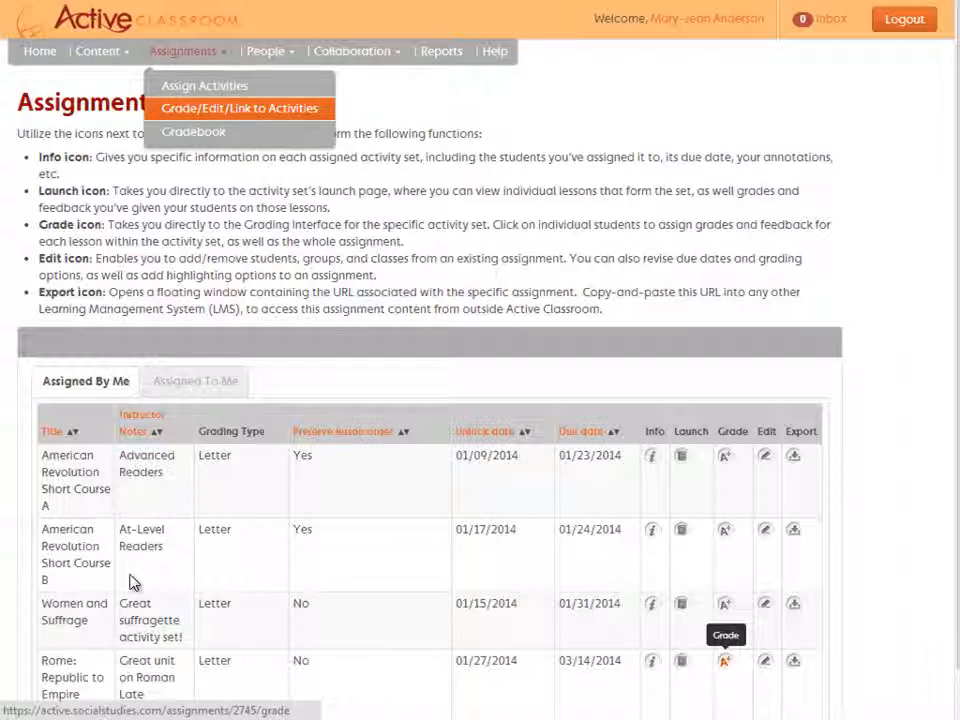
{"action": "mouse_move", "coordinate": [728, 664]}
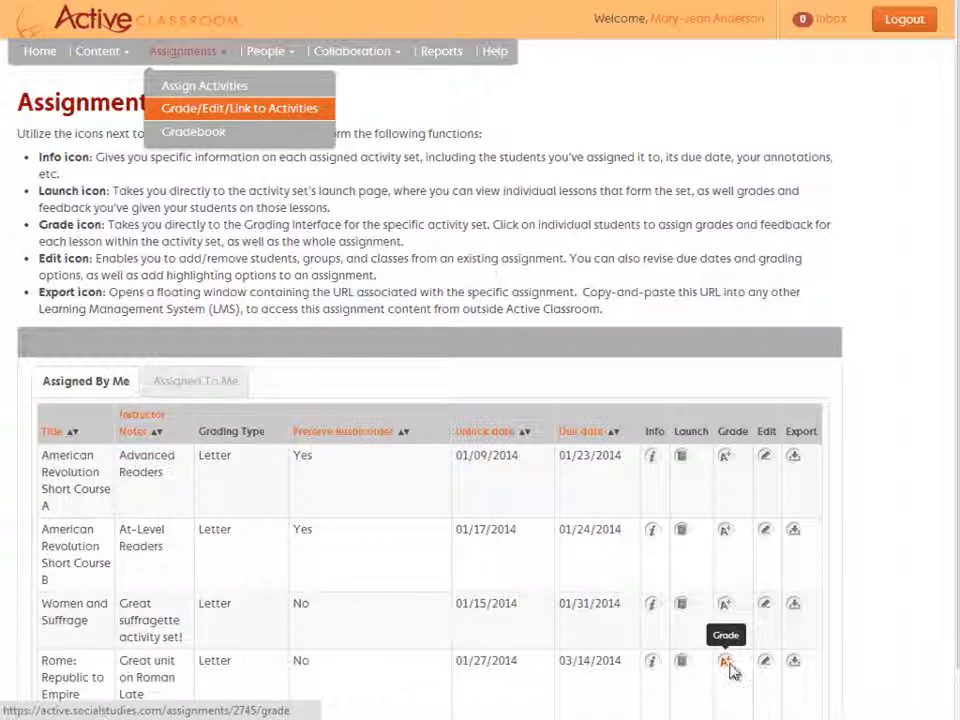
{"action": "mouse_move", "coordinate": [720, 664]}
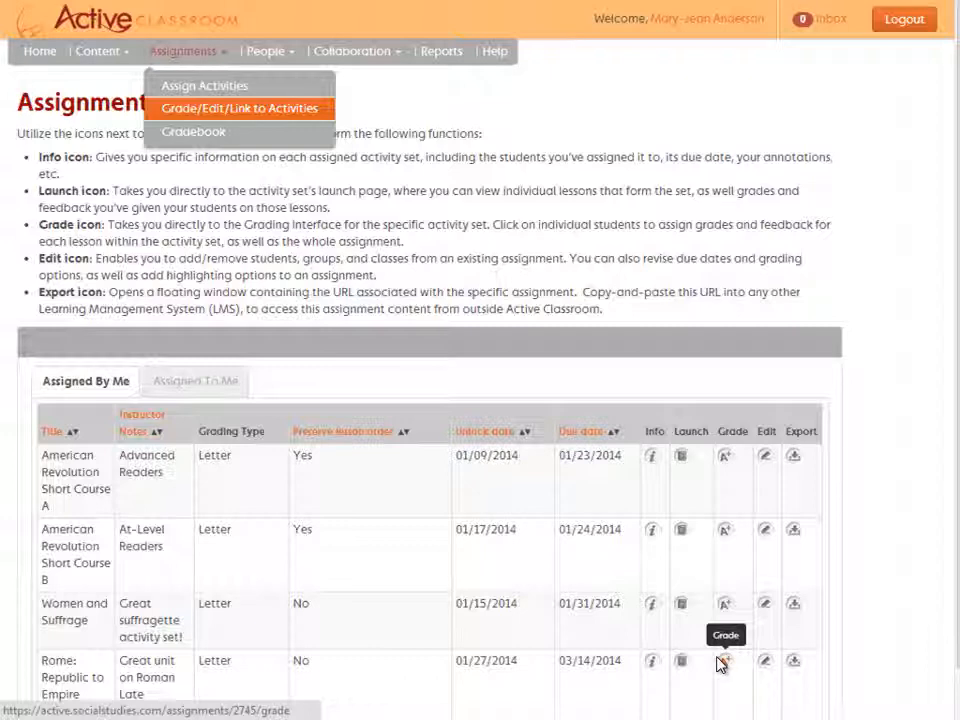
- Grade the Rome: Republic to Empire work with an A and feedback, then return to the assignments overview
{"action": "left_click", "coordinate": [724, 660]}
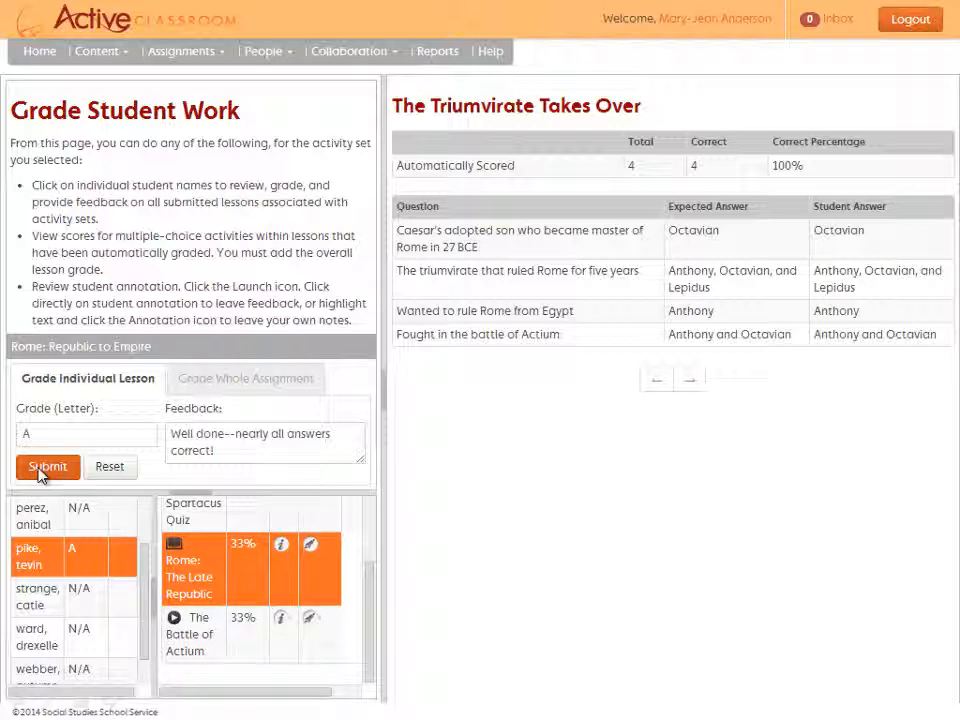
{"action": "left_click", "coordinate": [190, 544]}
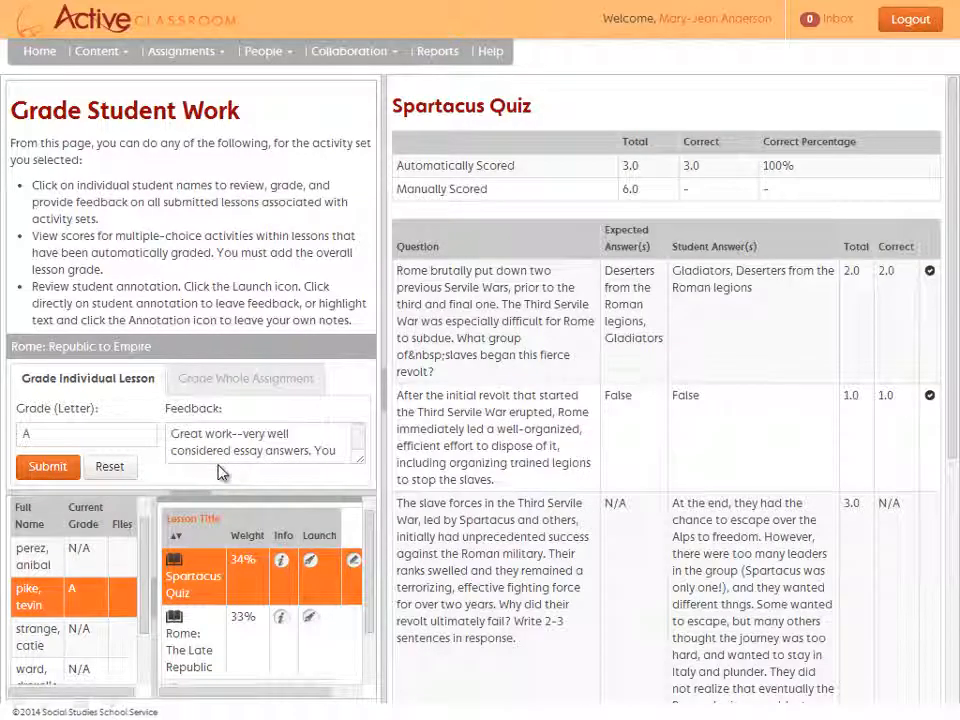
{"action": "mouse_move", "coordinate": [220, 400]}
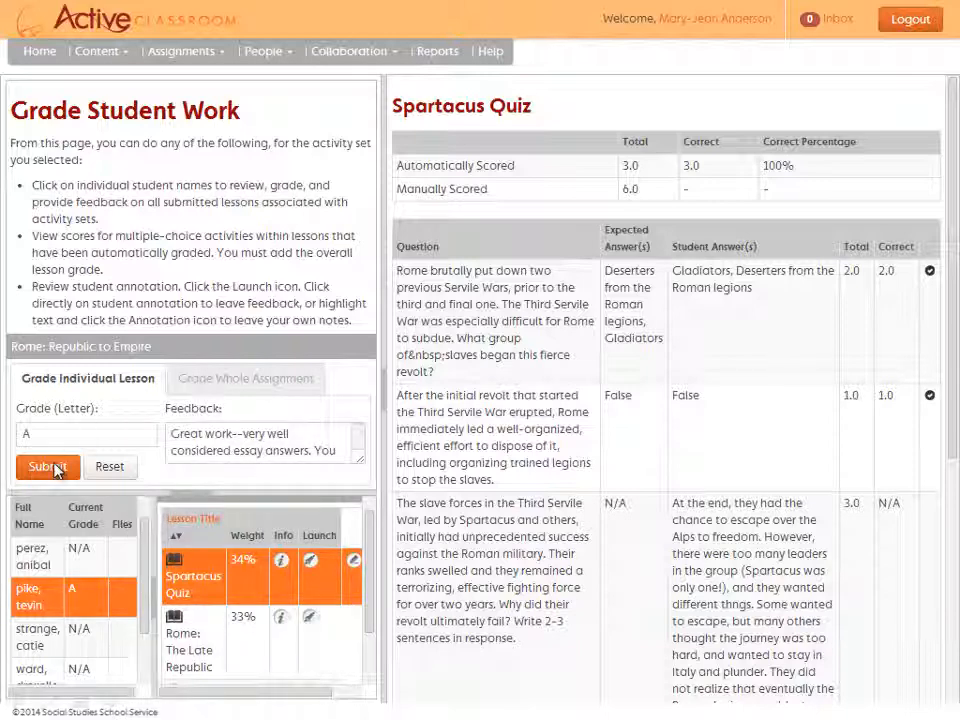
{"action": "mouse_move", "coordinate": [620, 200]}
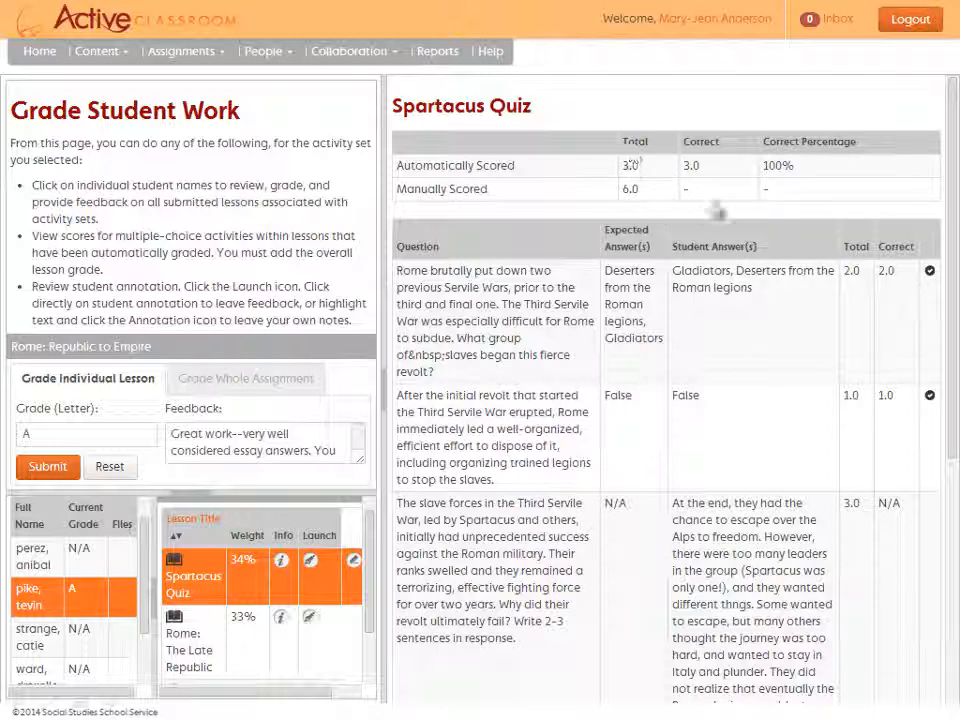
{"action": "mouse_move", "coordinate": [636, 216]}
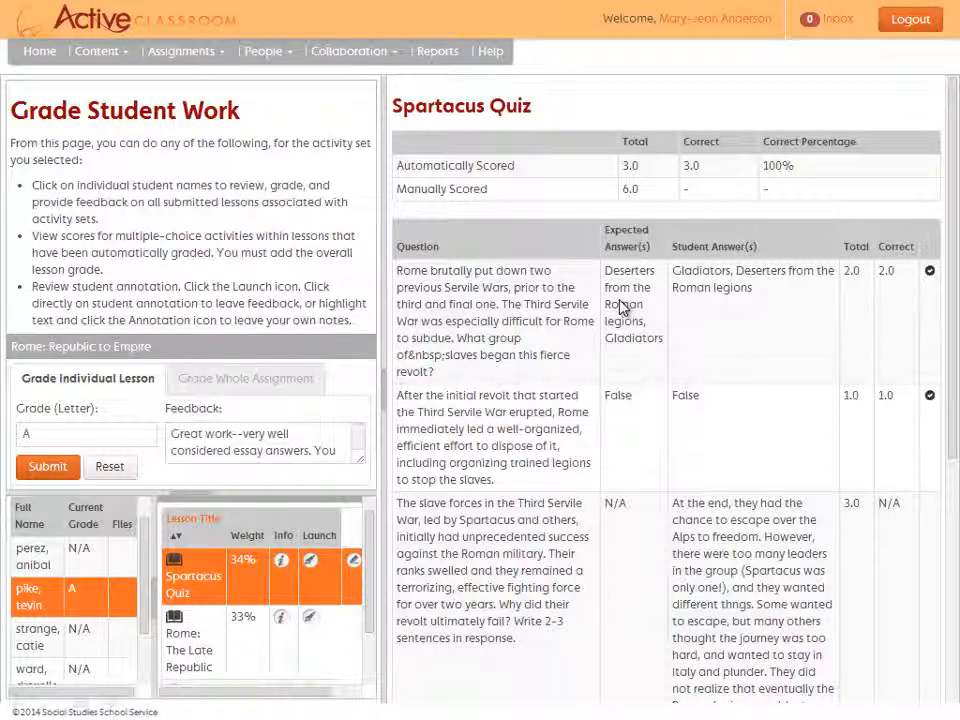
{"action": "left_click", "coordinate": [180, 52]}
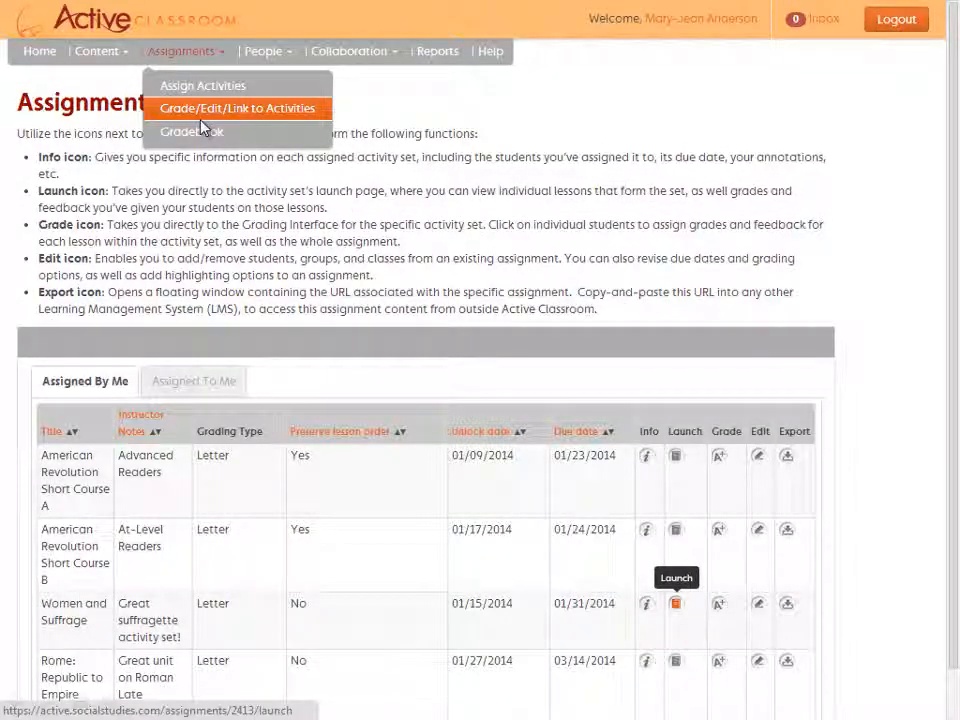
{"action": "mouse_move", "coordinate": [730, 480]}
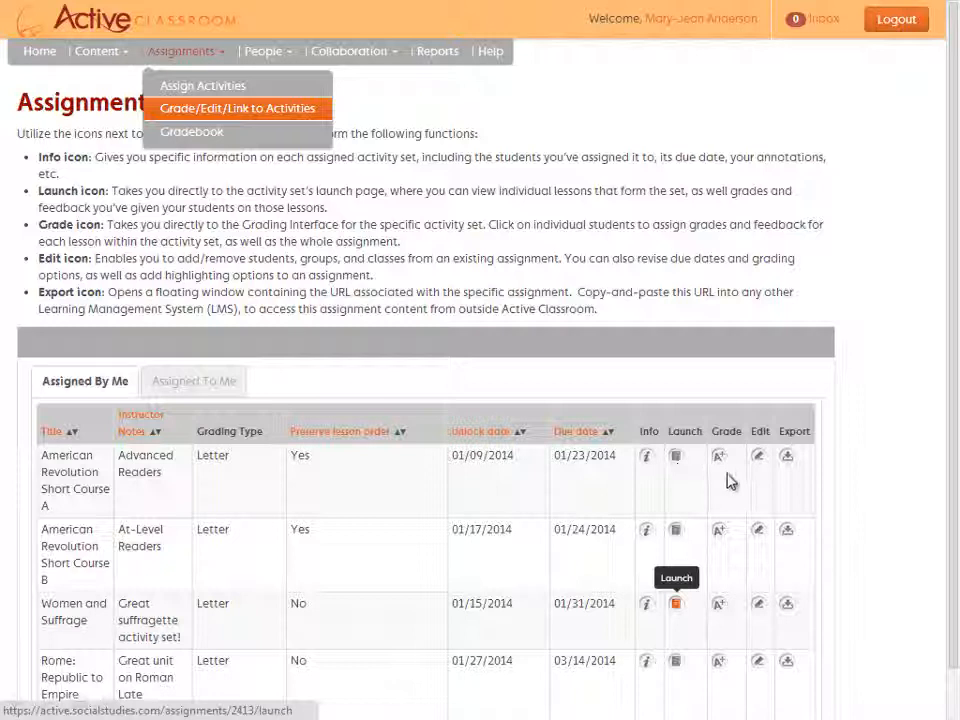
{"action": "mouse_move", "coordinate": [788, 490]}
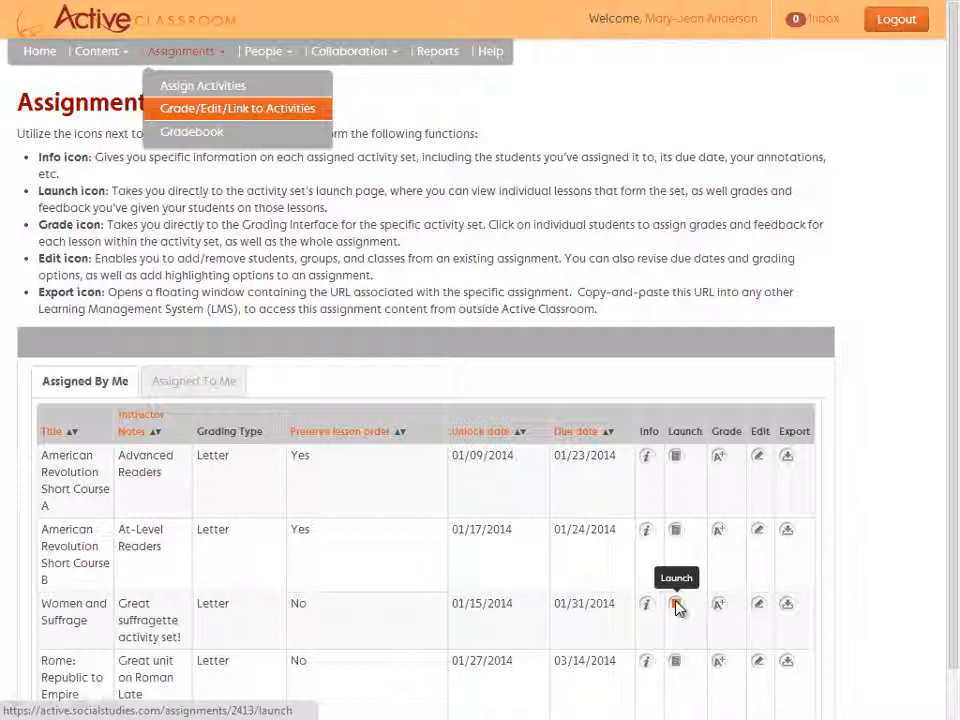
- Launch the Women and Suffrage activity set to see its three activities and student grades
{"action": "left_click", "coordinate": [676, 604]}
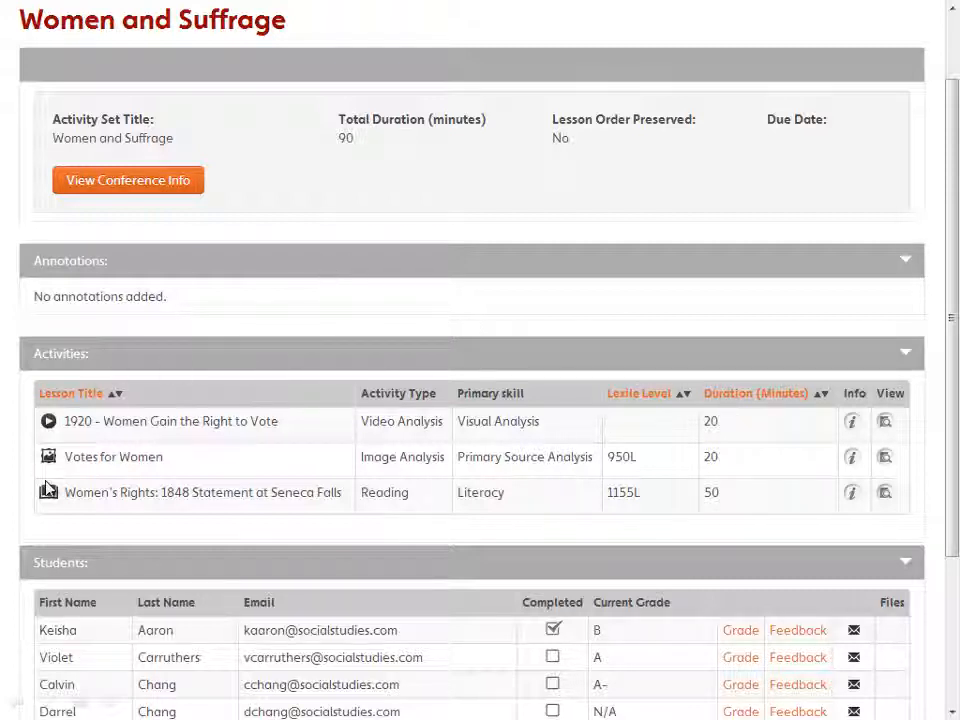
{"action": "mouse_move", "coordinate": [336, 698]}
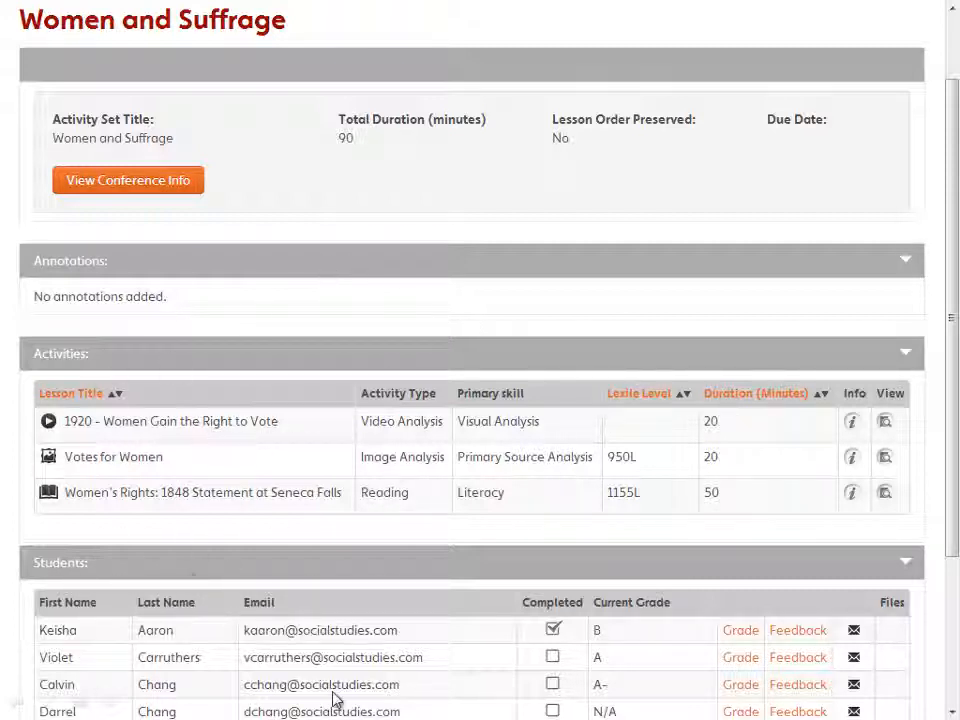
- Review the Women and Suffrage students and grades, then go back to the Assignments page
{"action": "left_click", "coordinate": [552, 630]}
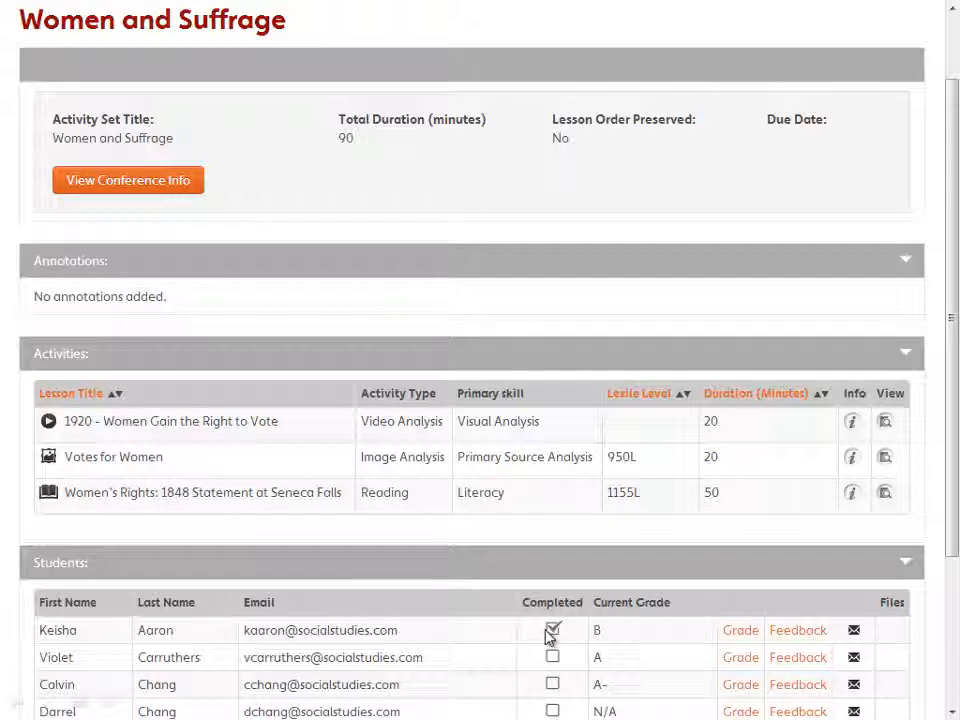
{"action": "left_click", "coordinate": [552, 628]}
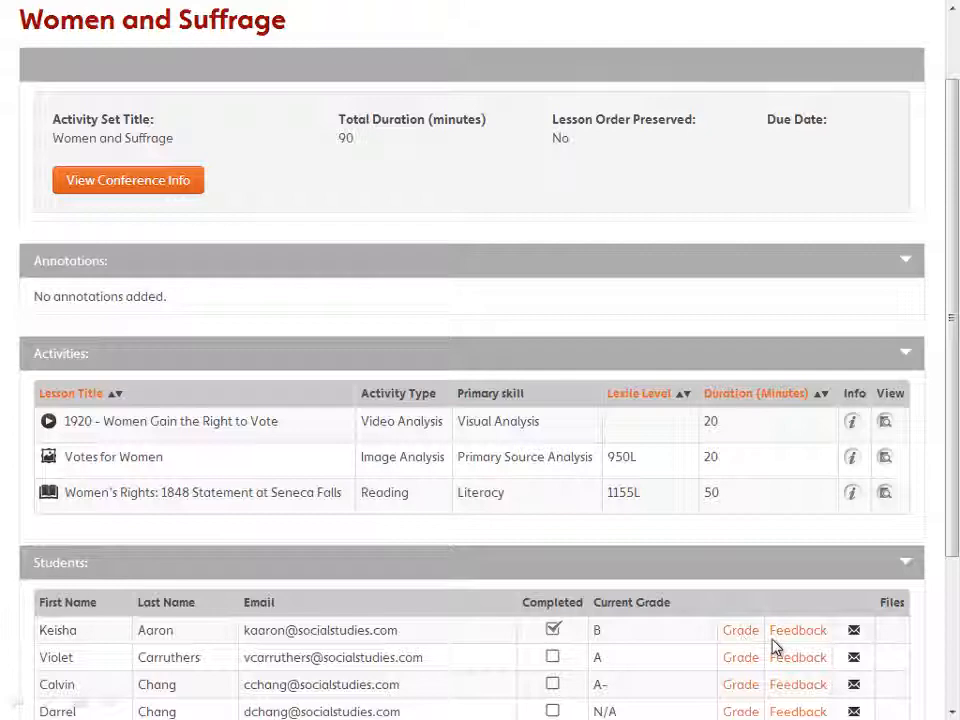
{"action": "left_click", "coordinate": [180, 52]}
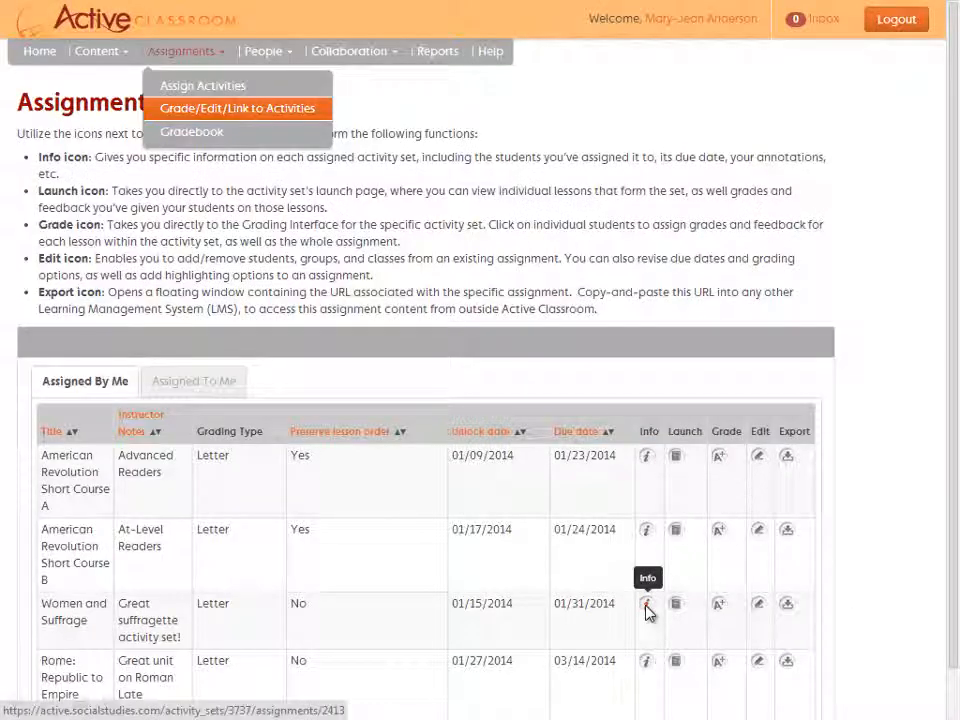
- View the Women and Suffrage info popup, then bring up its edit form with participants, annotation and dates
{"action": "left_click", "coordinate": [648, 604]}
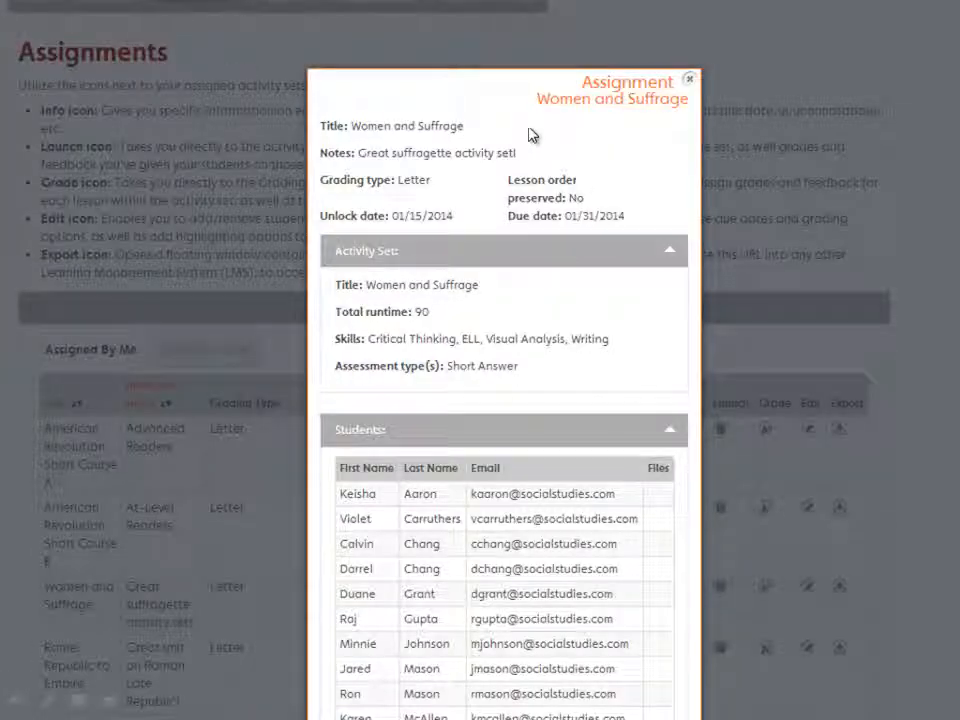
{"action": "mouse_move", "coordinate": [588, 374]}
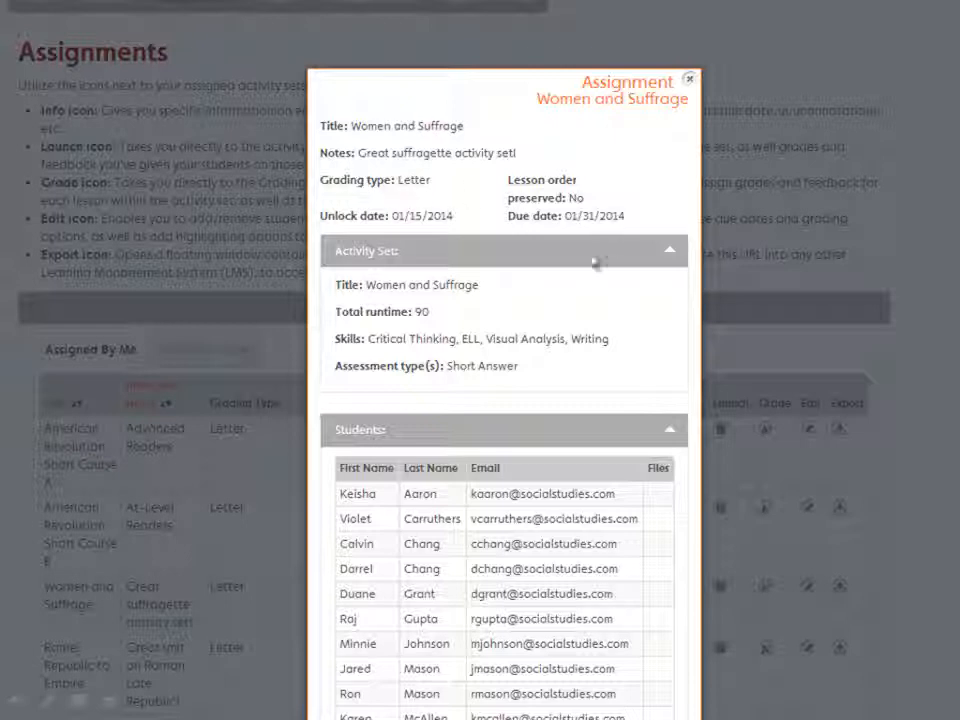
{"action": "mouse_move", "coordinate": [562, 530]}
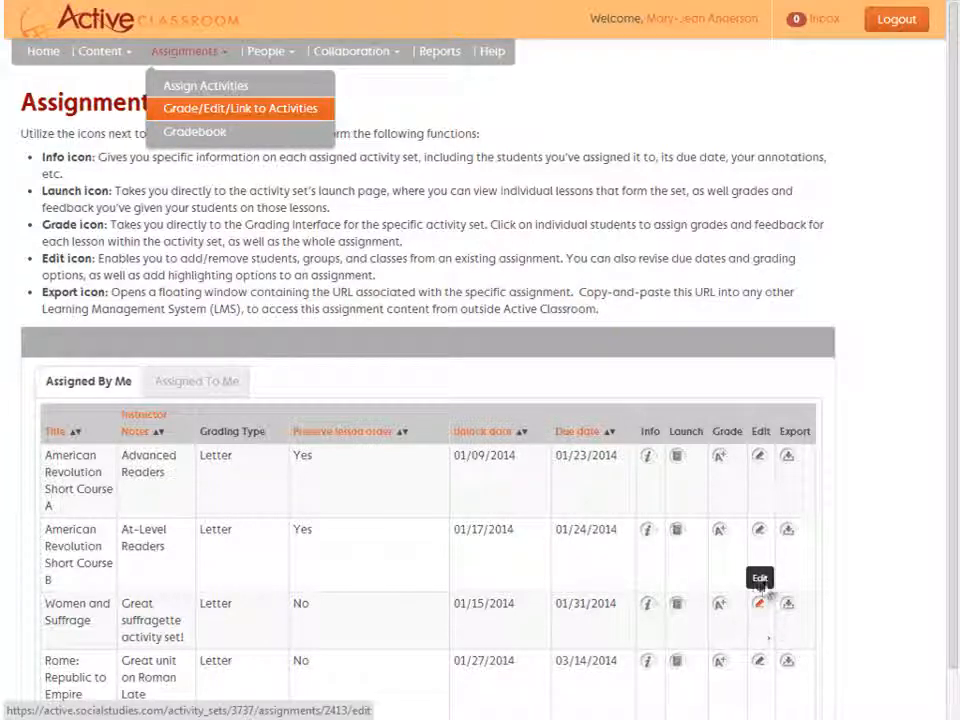
{"action": "left_click", "coordinate": [760, 604]}
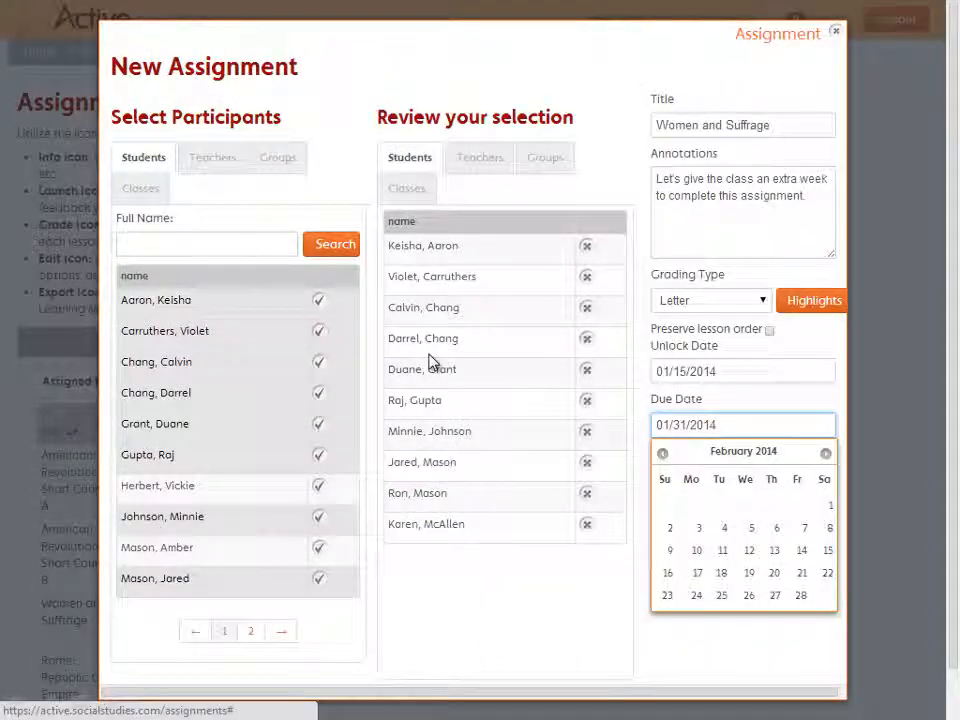